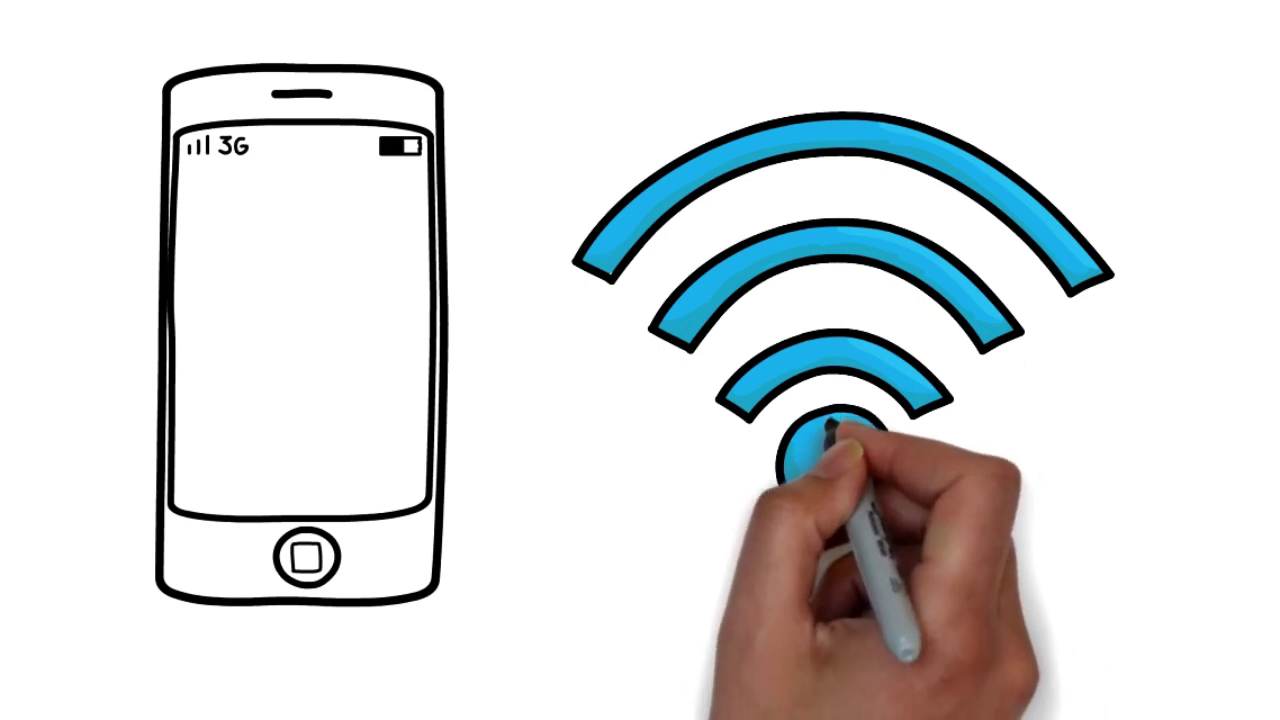
scroll(down, 3)
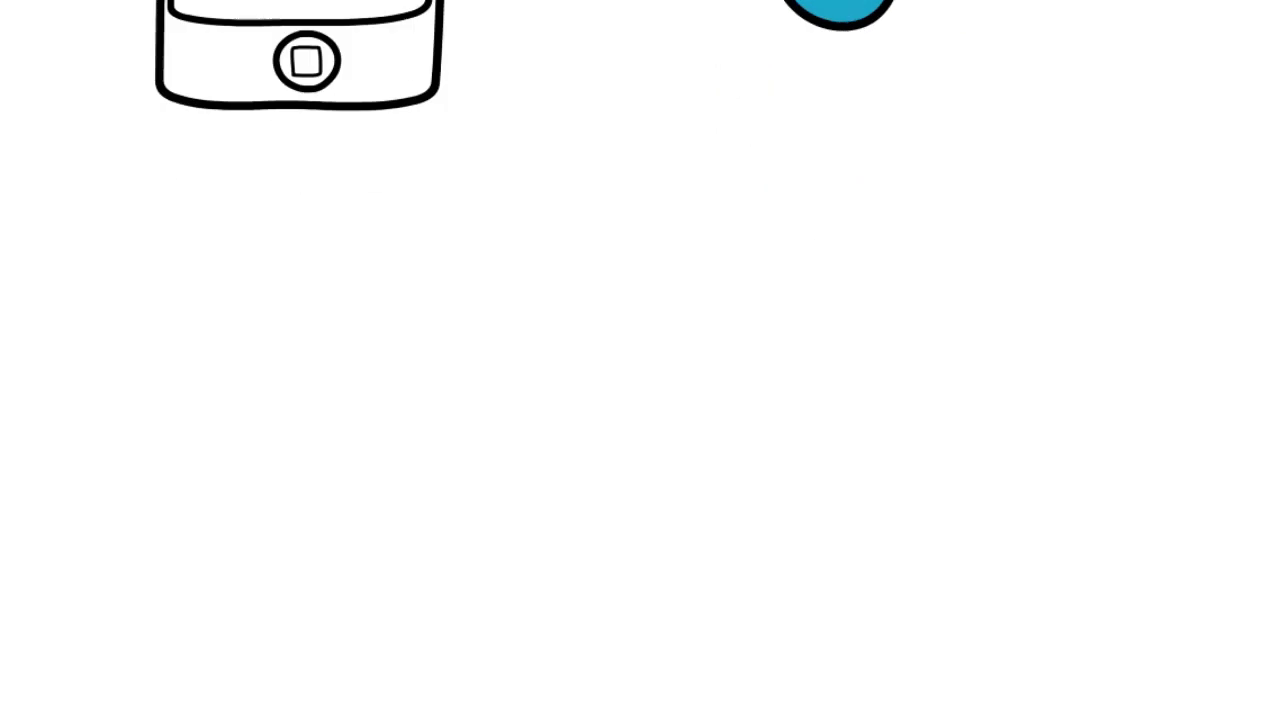